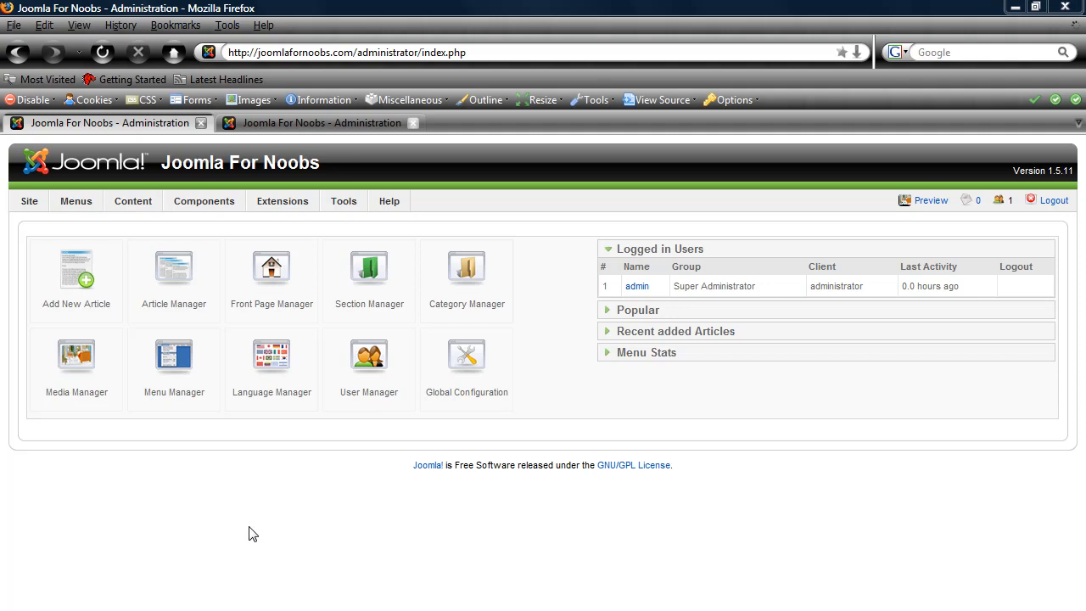
{"action": "mouse_move", "coordinate": [368, 360]}
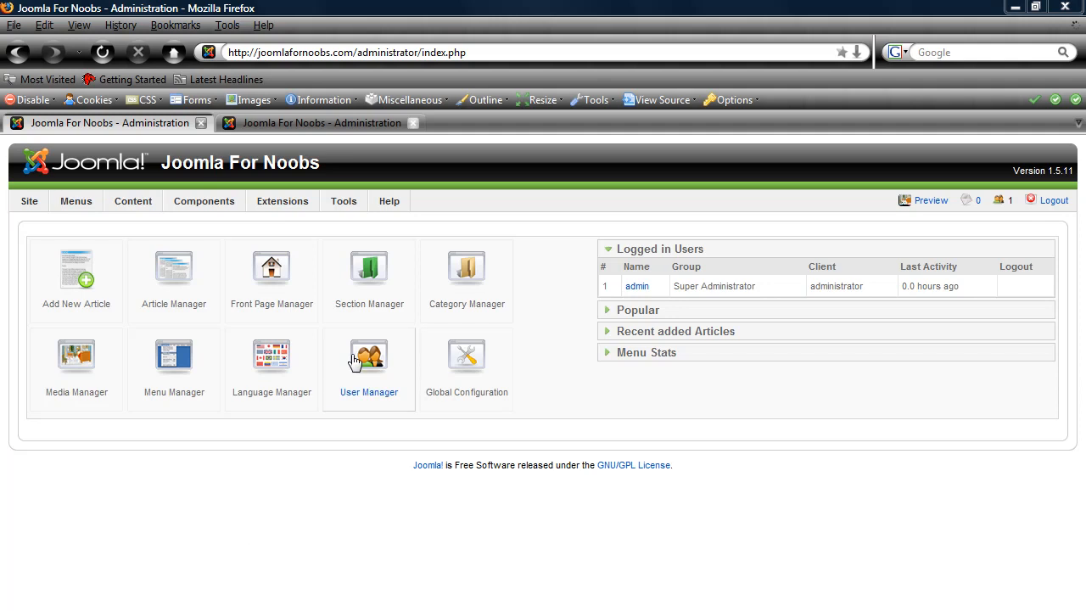
{"action": "mouse_move", "coordinate": [117, 280]}
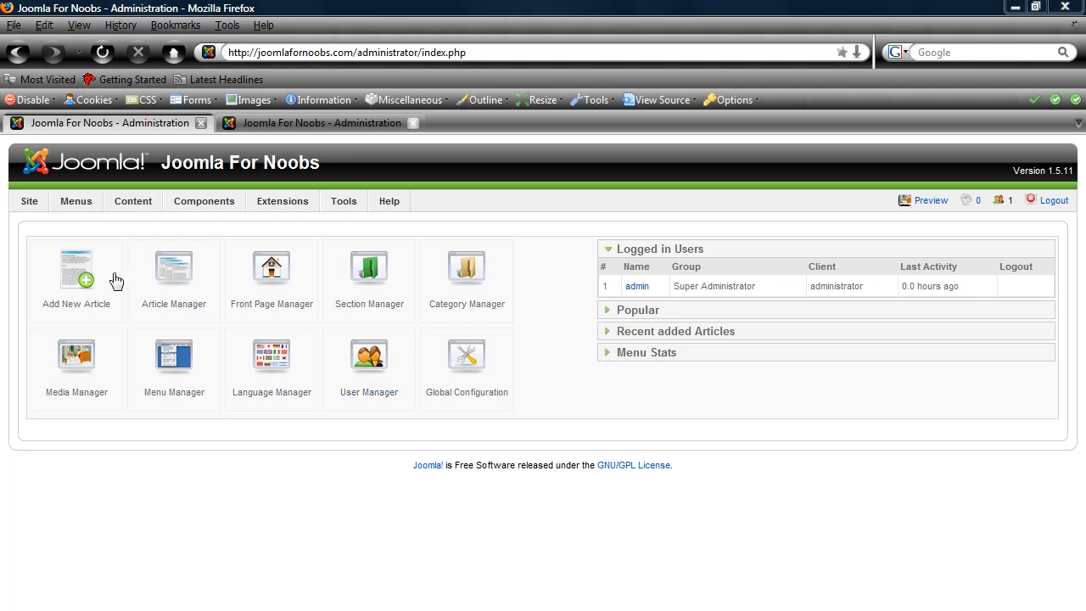
Step: Go from the control panel to User Manager via the Site menu
{"action": "left_click", "coordinate": [29, 201]}
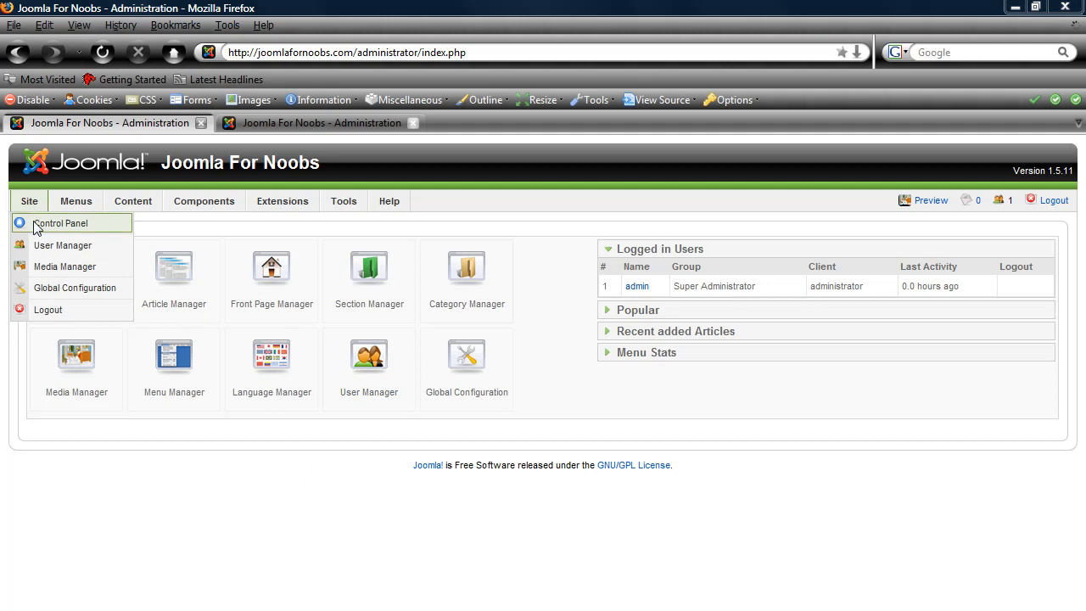
{"action": "mouse_move", "coordinate": [72, 245]}
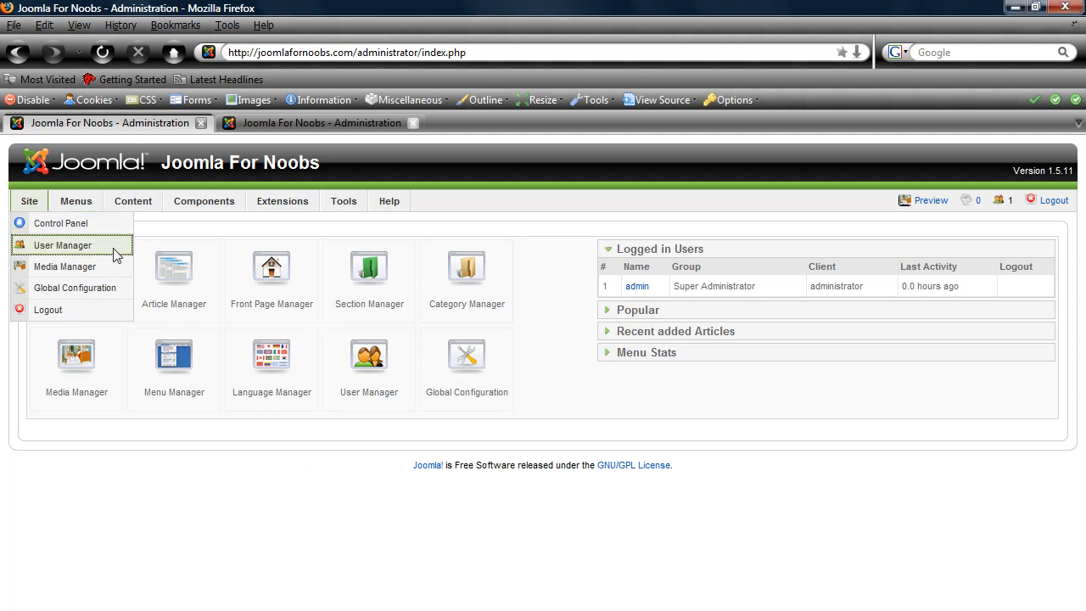
{"action": "left_click", "coordinate": [62, 245]}
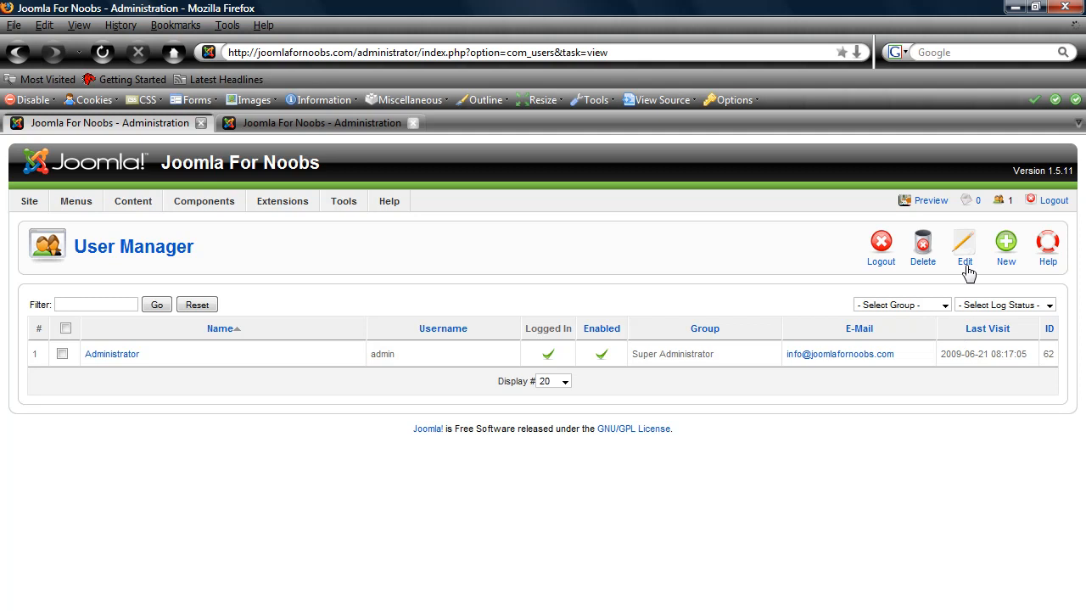
Step: Select the Administrator row and start a blank new-user form
{"action": "left_click", "coordinate": [65, 354]}
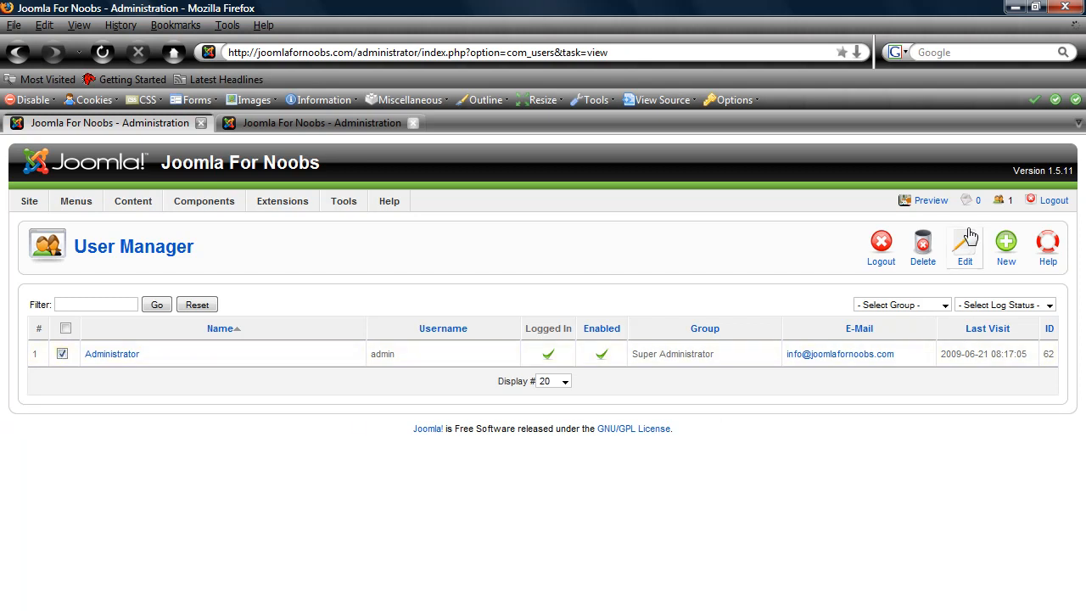
{"action": "mouse_move", "coordinate": [836, 283]}
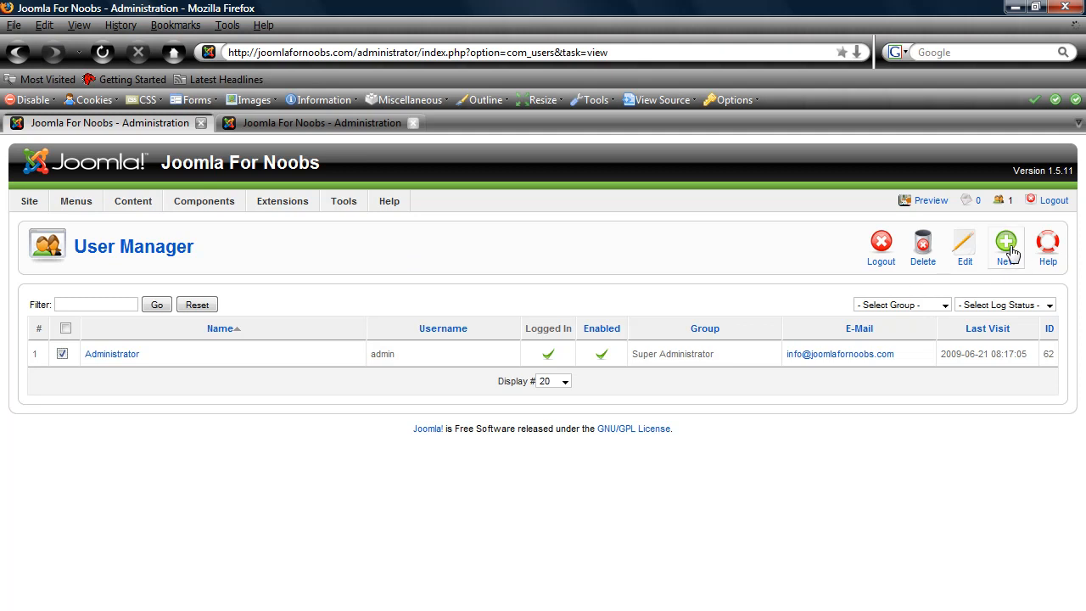
{"action": "left_click", "coordinate": [1007, 241]}
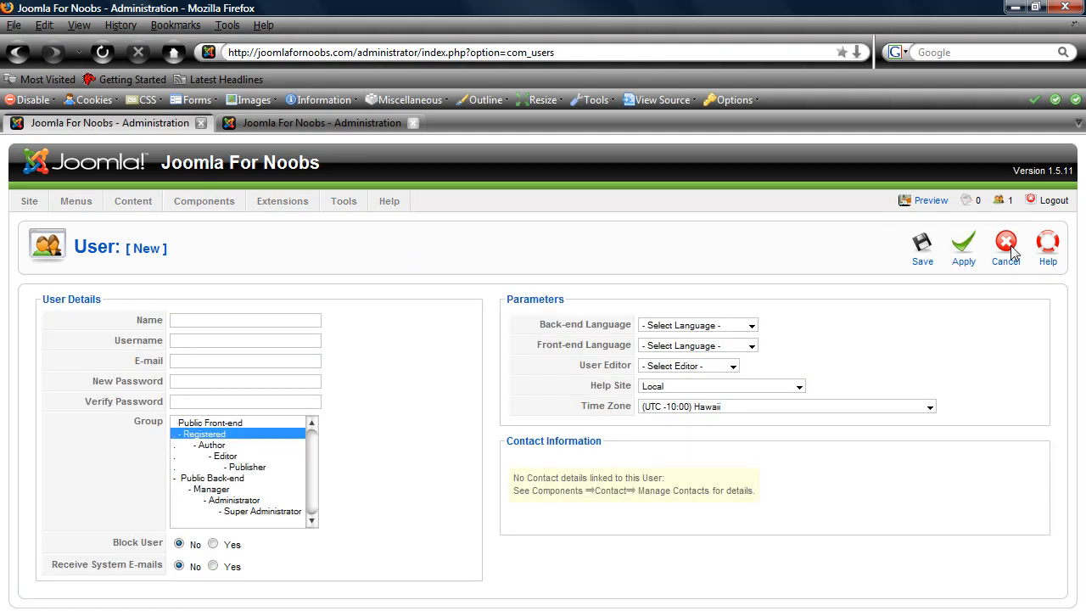
{"action": "left_click", "coordinate": [245, 319]}
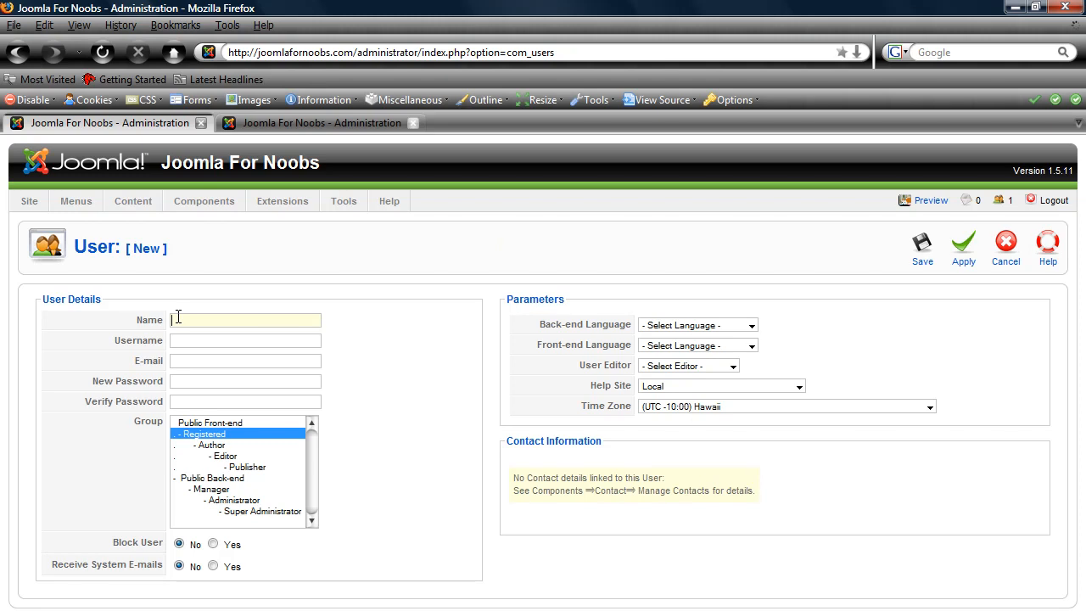
{"action": "type", "text": "Mr. Noob"}
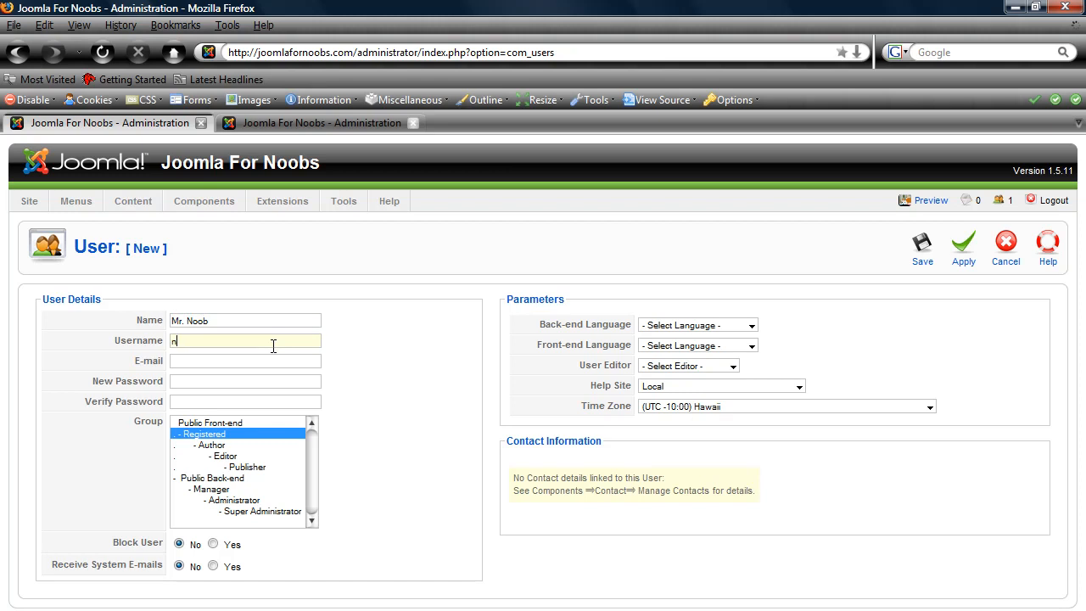
{"action": "type", "text": "noob"}
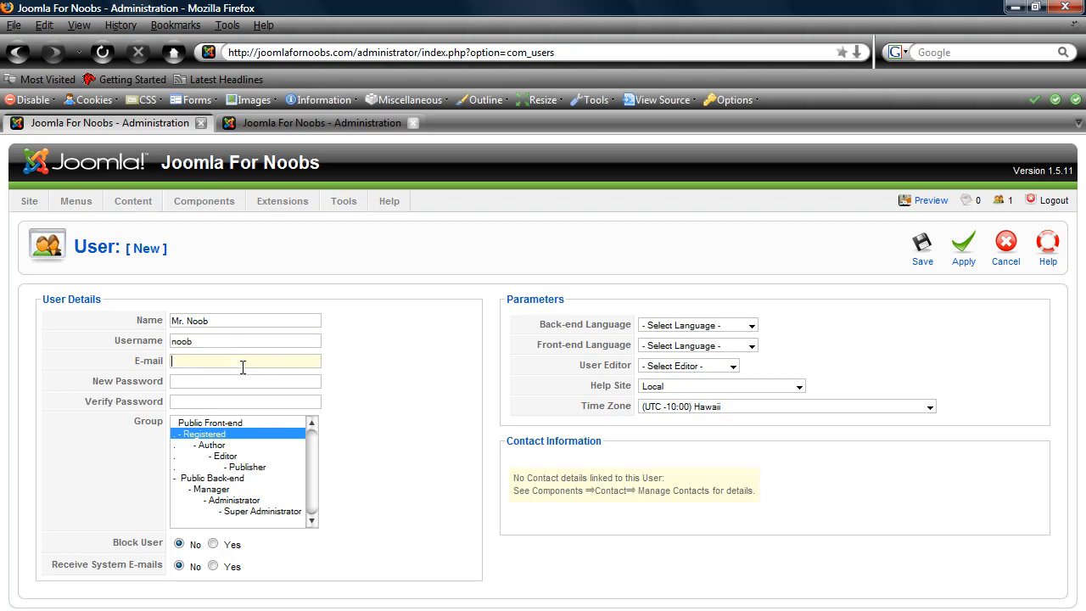
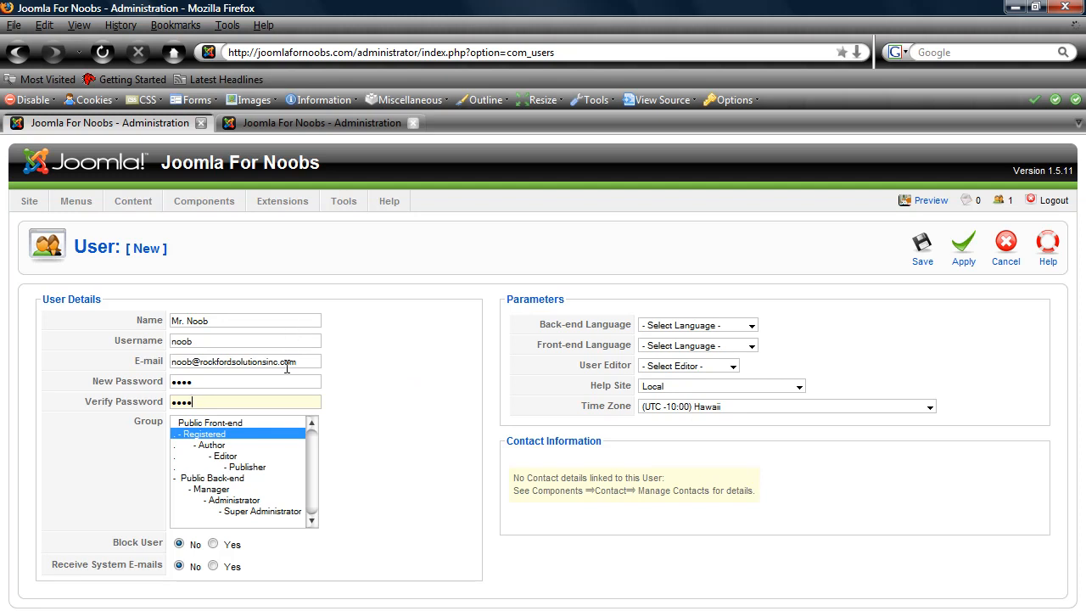
{"action": "mouse_move", "coordinate": [267, 310]}
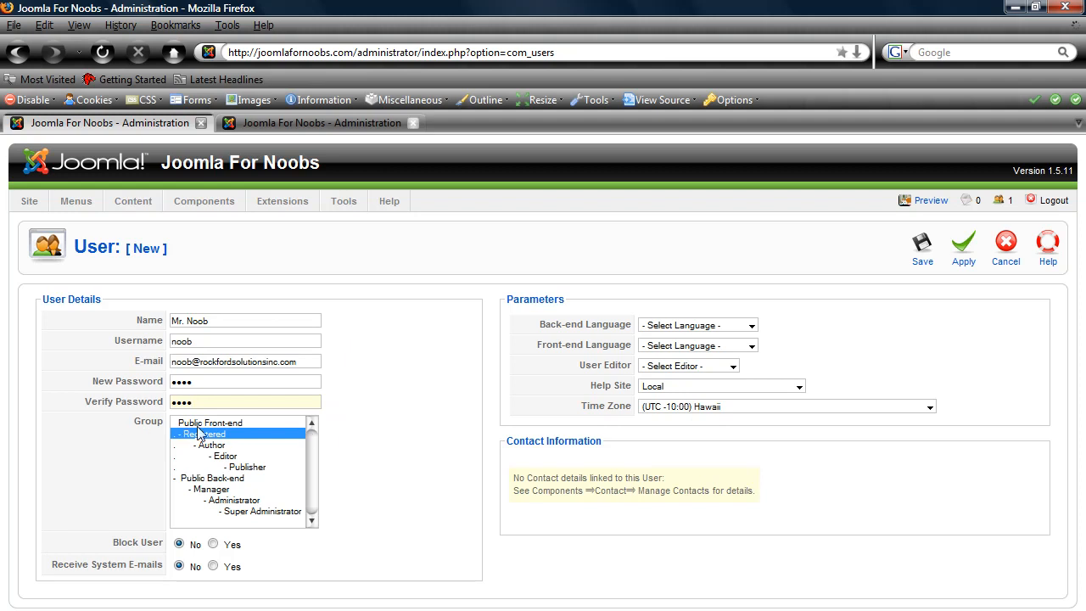
{"action": "mouse_move", "coordinate": [336, 431]}
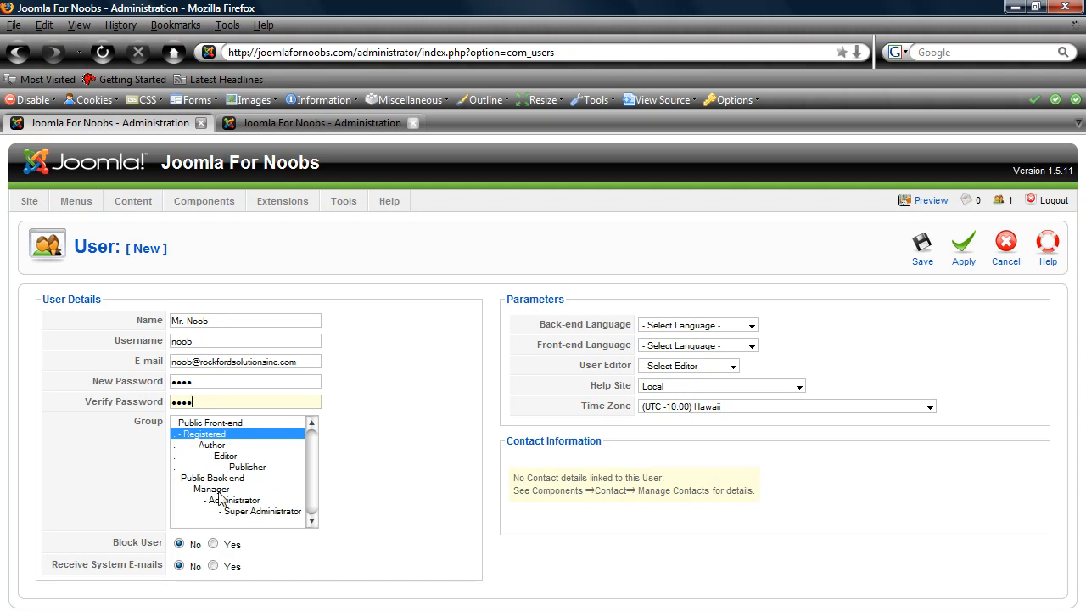
Step: Assign the user to the Manager group and set Receive System E-mails to Yes
{"action": "left_click", "coordinate": [210, 488]}
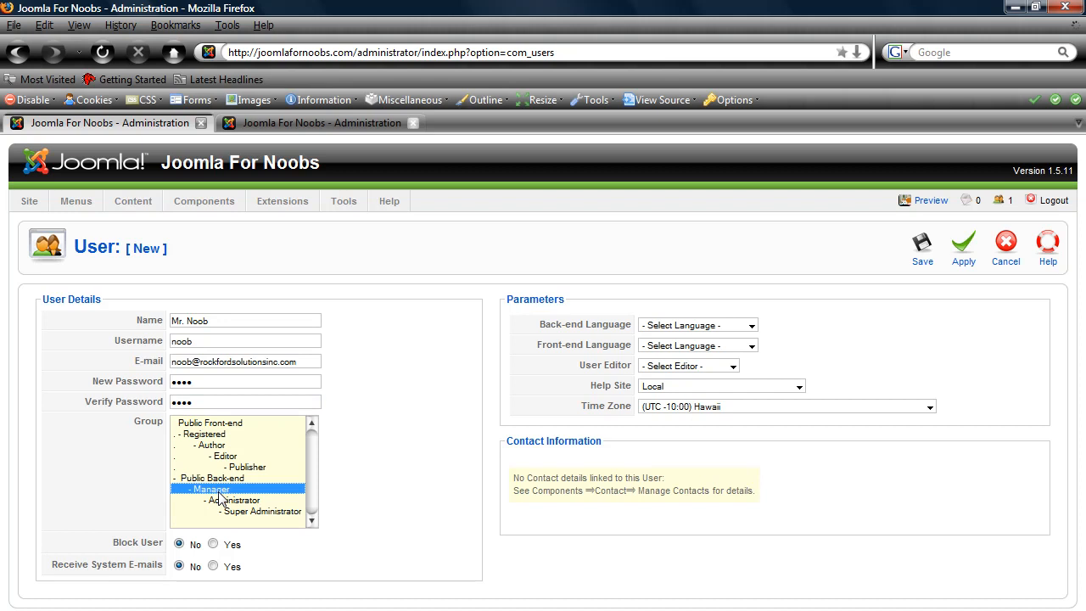
{"action": "mouse_move", "coordinate": [259, 509]}
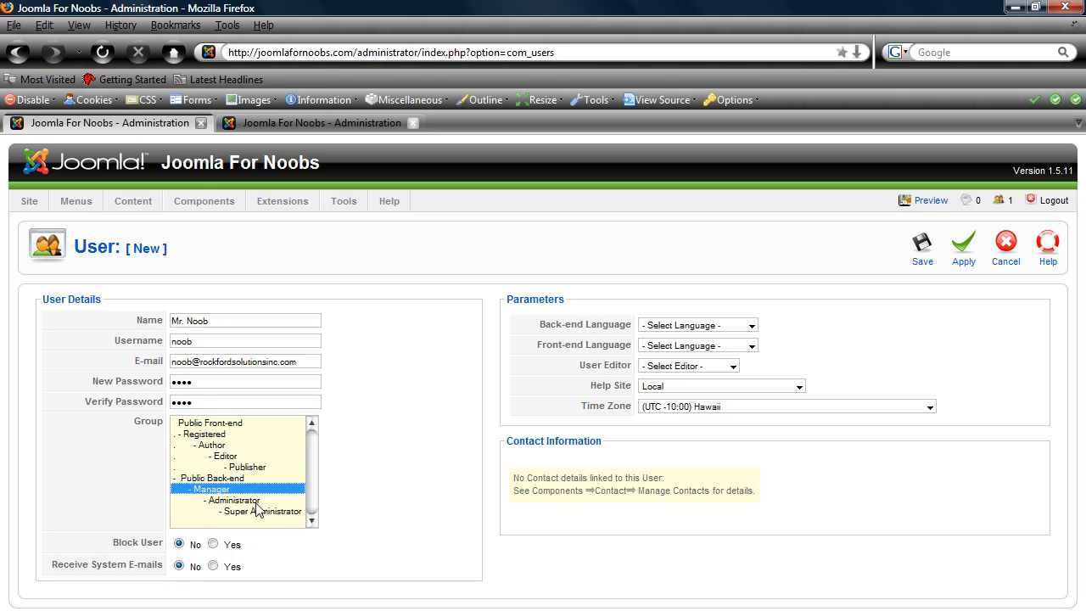
{"action": "mouse_move", "coordinate": [425, 526]}
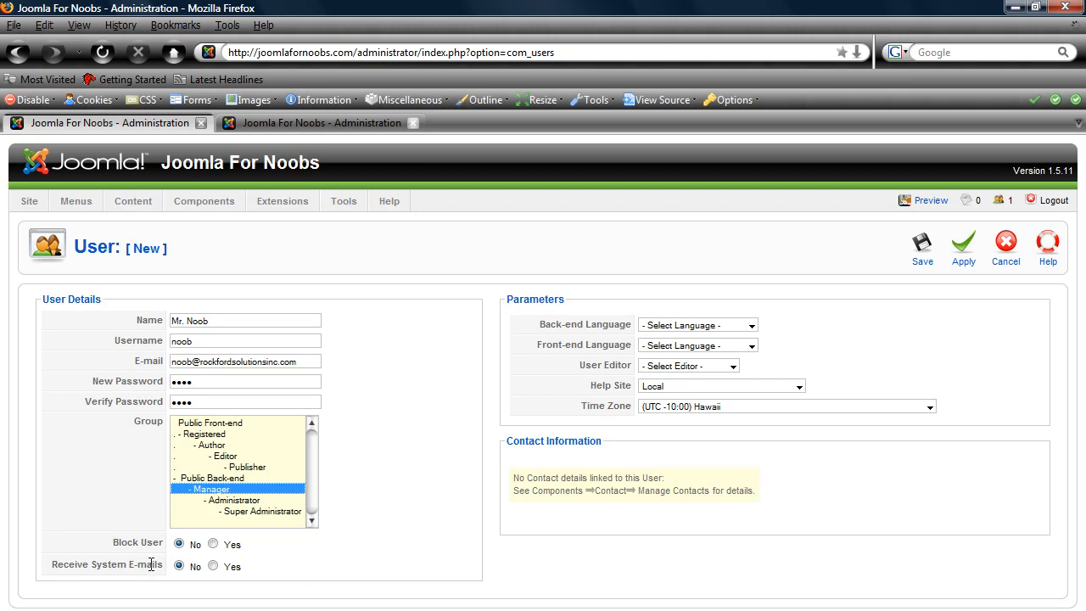
{"action": "left_click", "coordinate": [213, 566]}
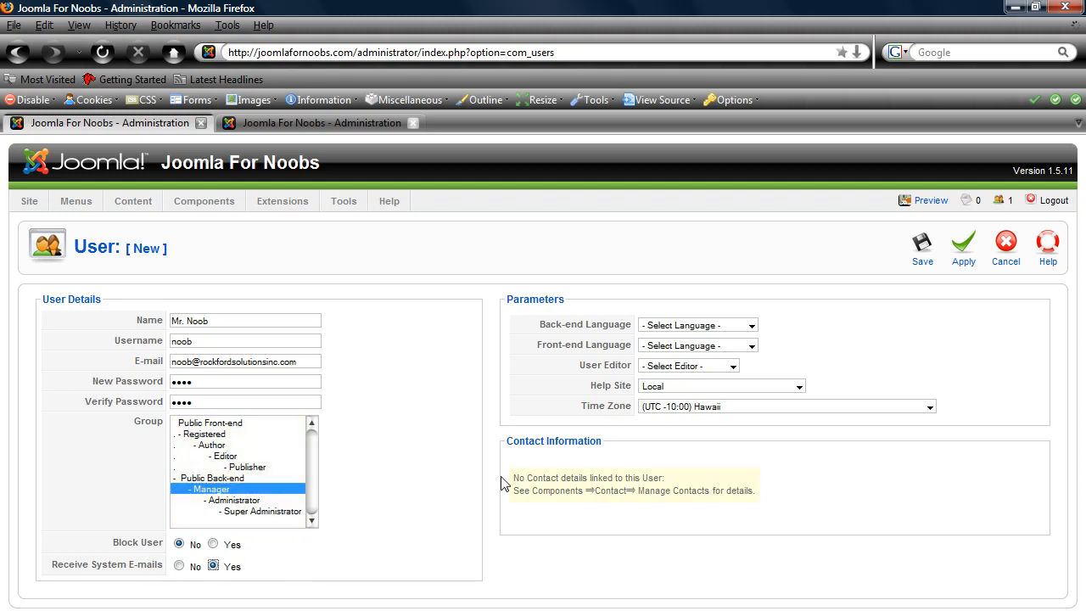
{"action": "mouse_move", "coordinate": [757, 330]}
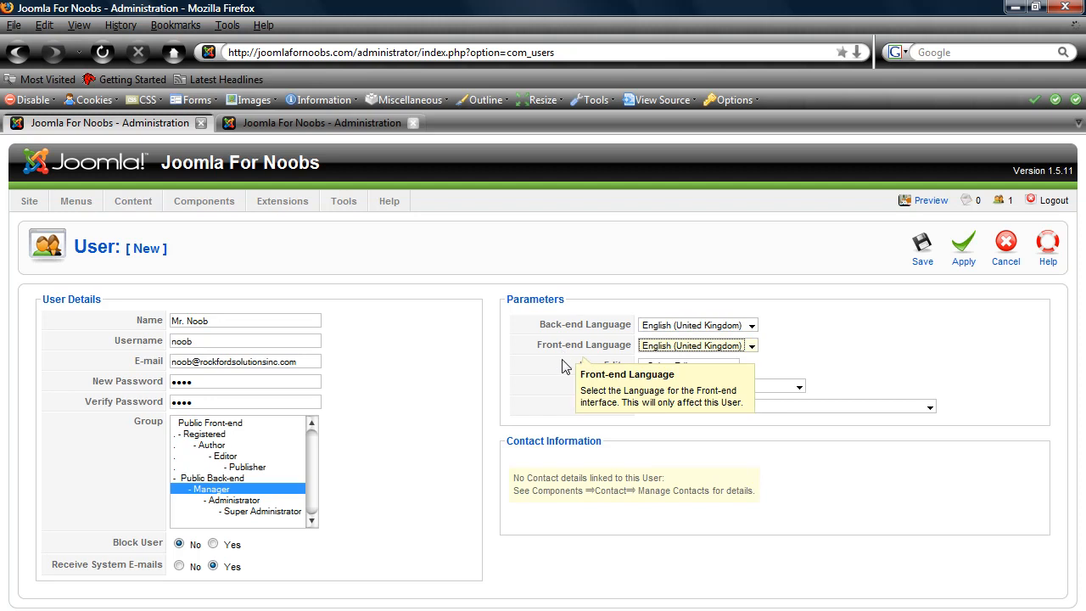
{"action": "mouse_move", "coordinate": [623, 376]}
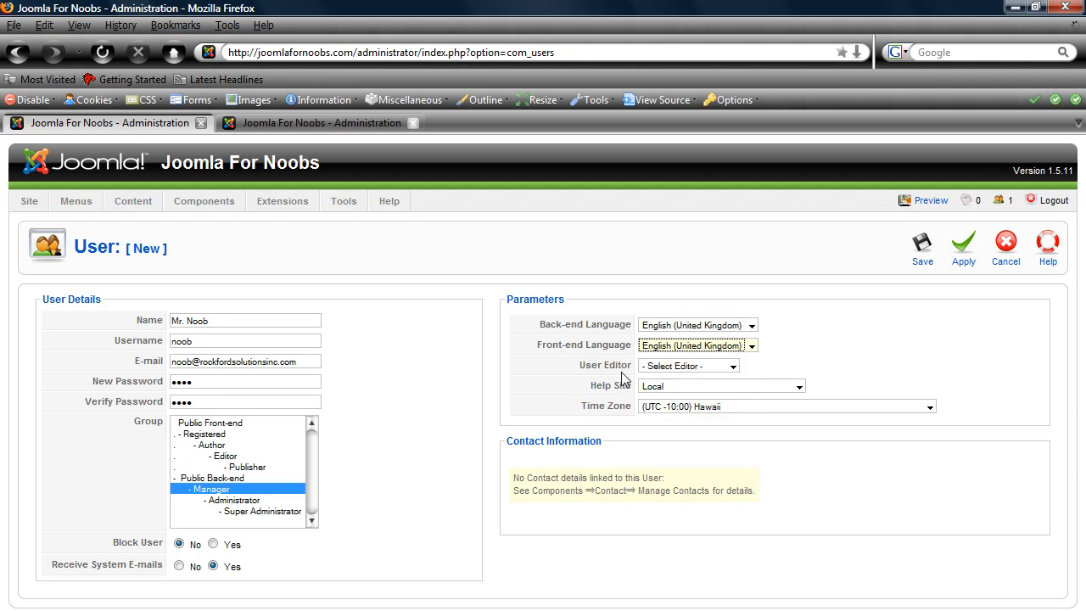
Step: Choose Editor - TinyMCE 2.0 and the (UTC -04:30) Venezuela time zone, then apply
{"action": "left_click", "coordinate": [732, 366]}
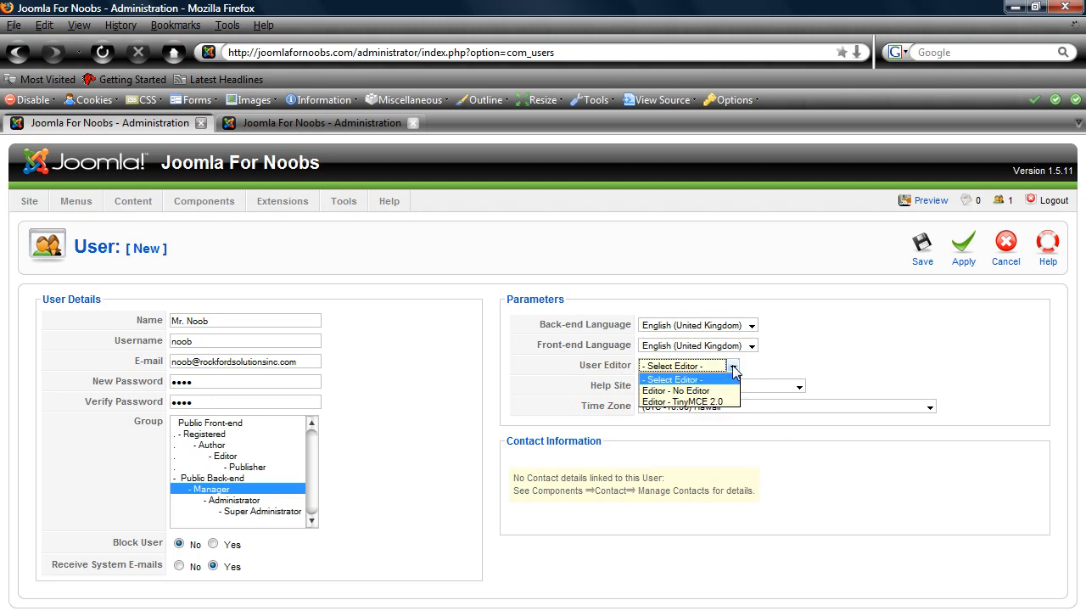
{"action": "mouse_move", "coordinate": [727, 377]}
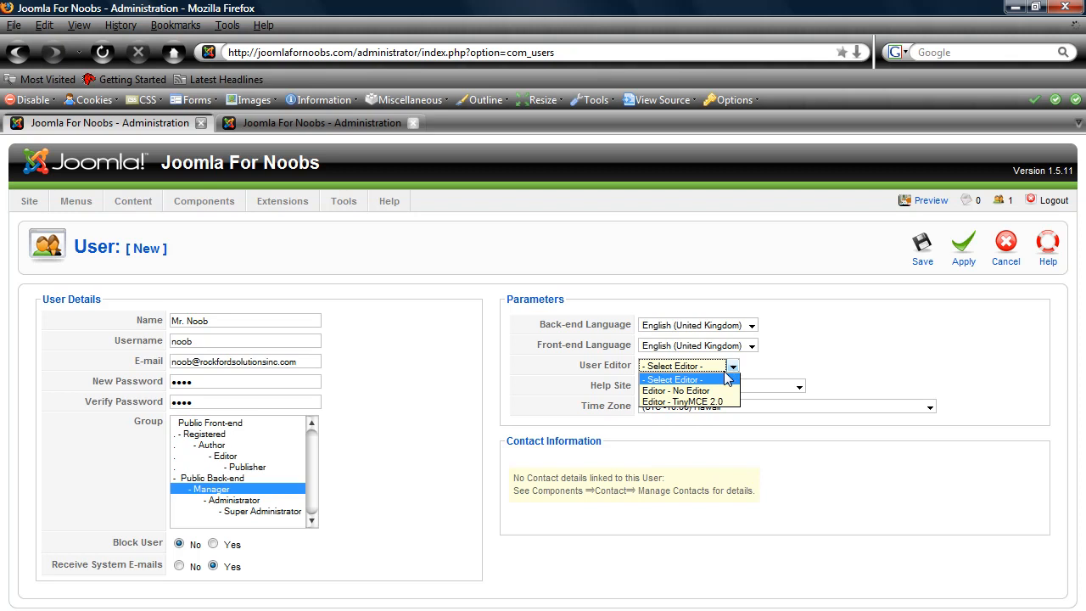
{"action": "left_click", "coordinate": [689, 401]}
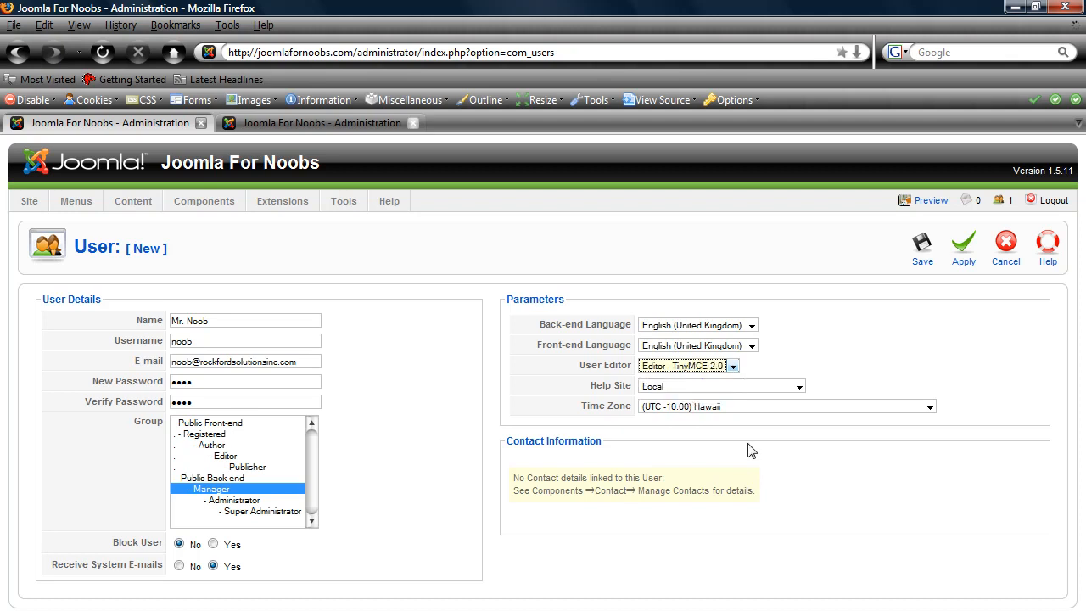
{"action": "mouse_move", "coordinate": [806, 447]}
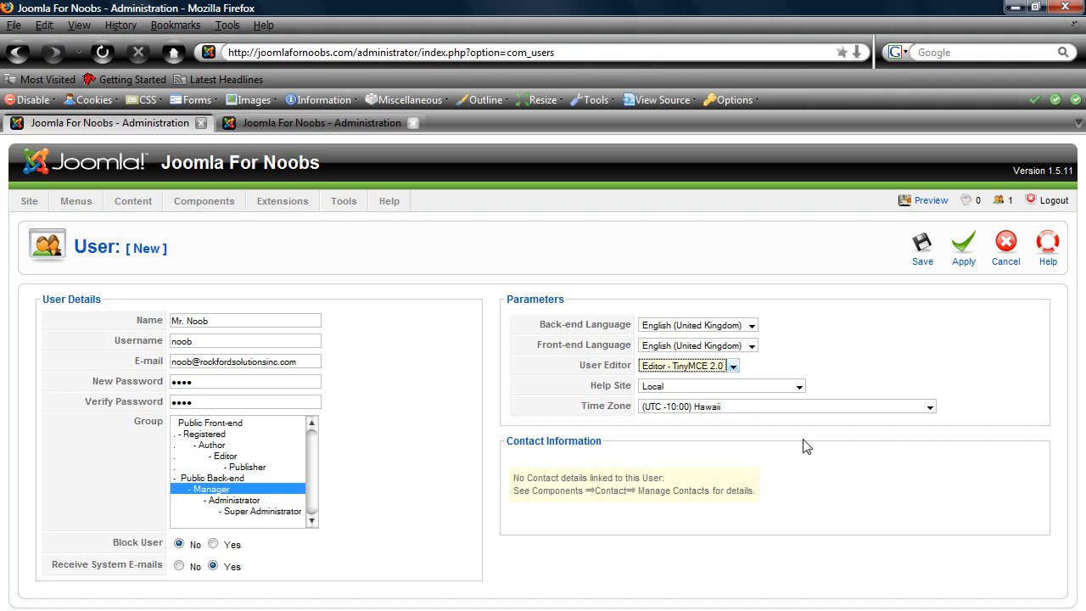
{"action": "left_click", "coordinate": [929, 406]}
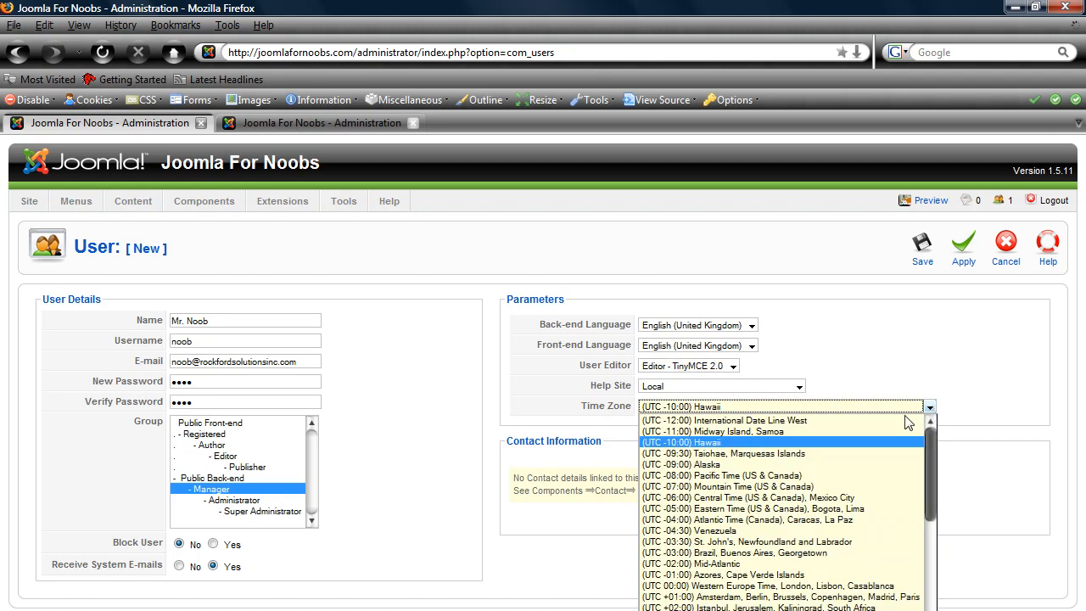
{"action": "mouse_move", "coordinate": [732, 530]}
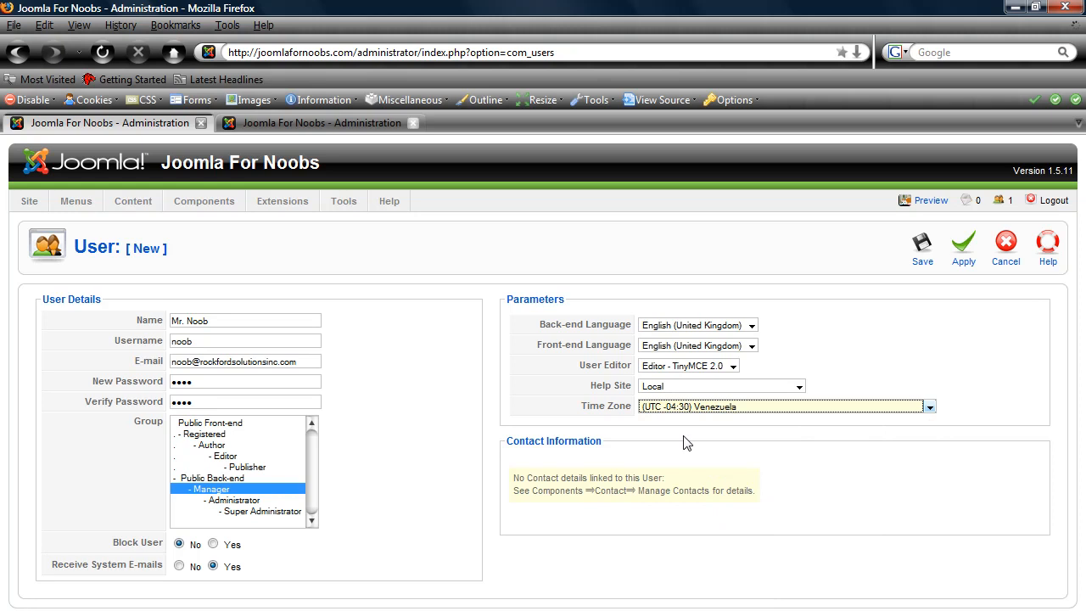
{"action": "left_click", "coordinate": [963, 246]}
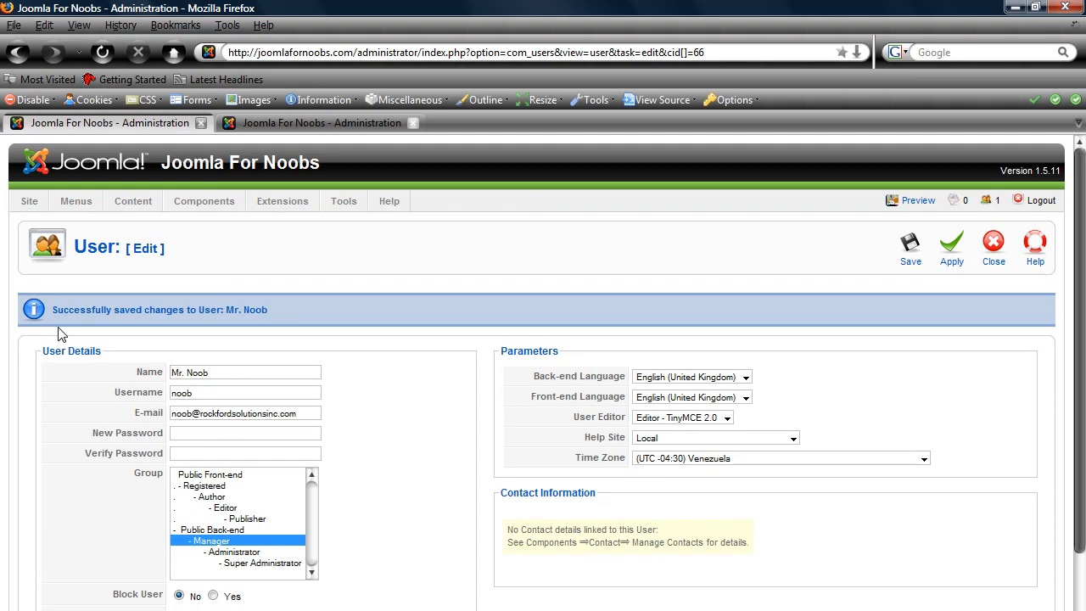
{"action": "mouse_move", "coordinate": [910, 246]}
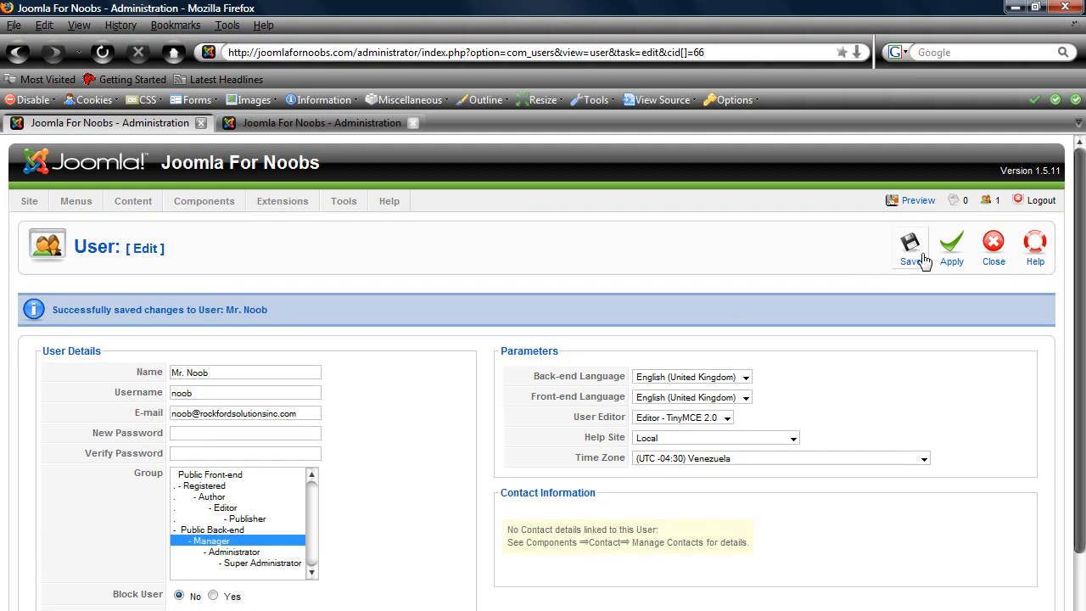
Step: Save Mr. Noob and return to the User Manager list showing him as Manager
{"action": "left_click", "coordinate": [910, 246]}
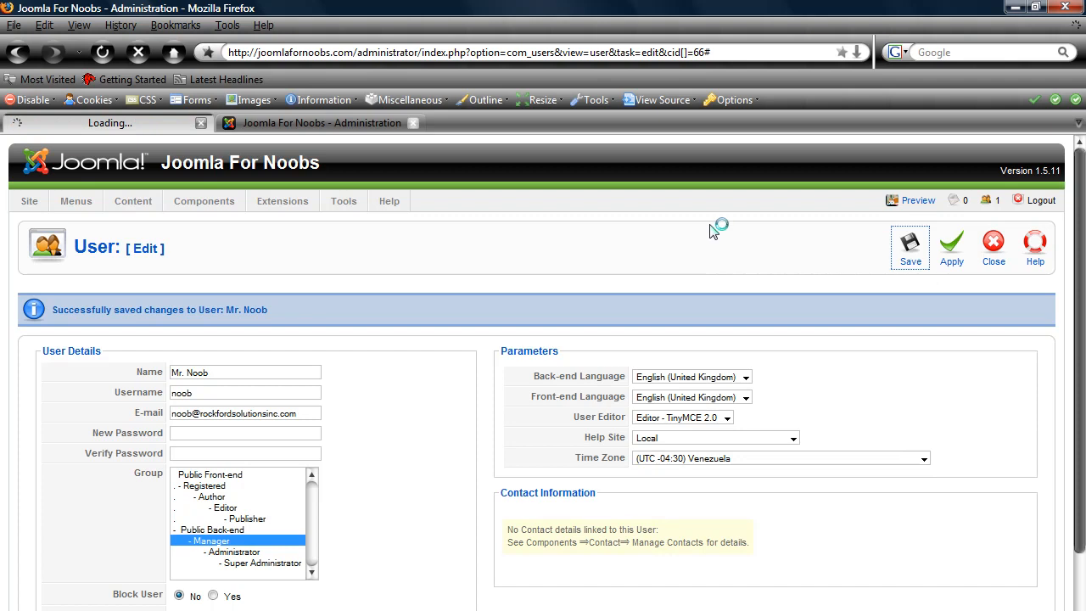
{"action": "left_click", "coordinate": [910, 241]}
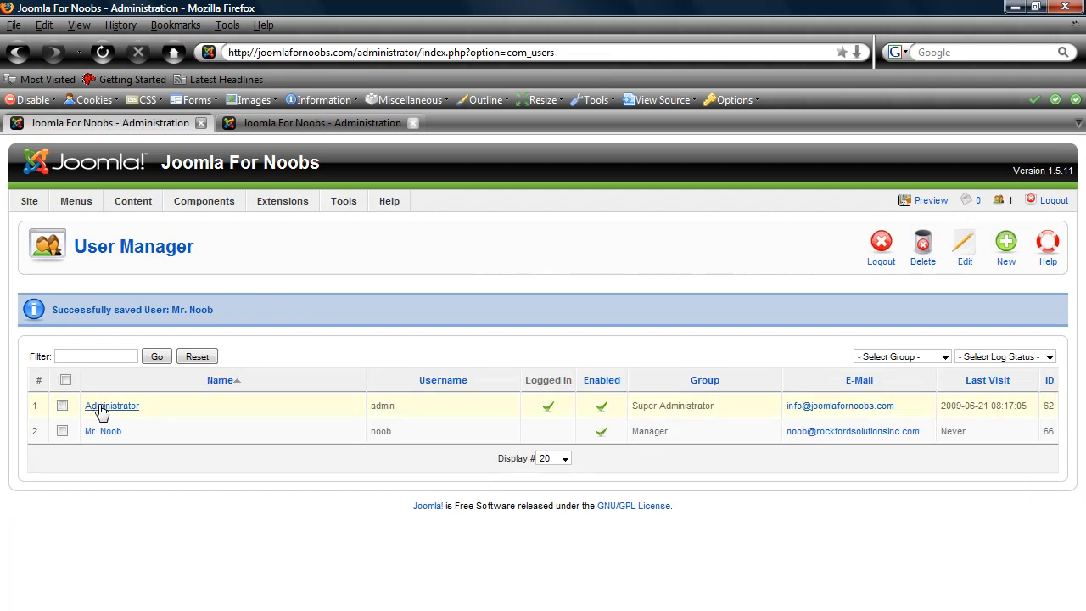
{"action": "mouse_move", "coordinate": [265, 495]}
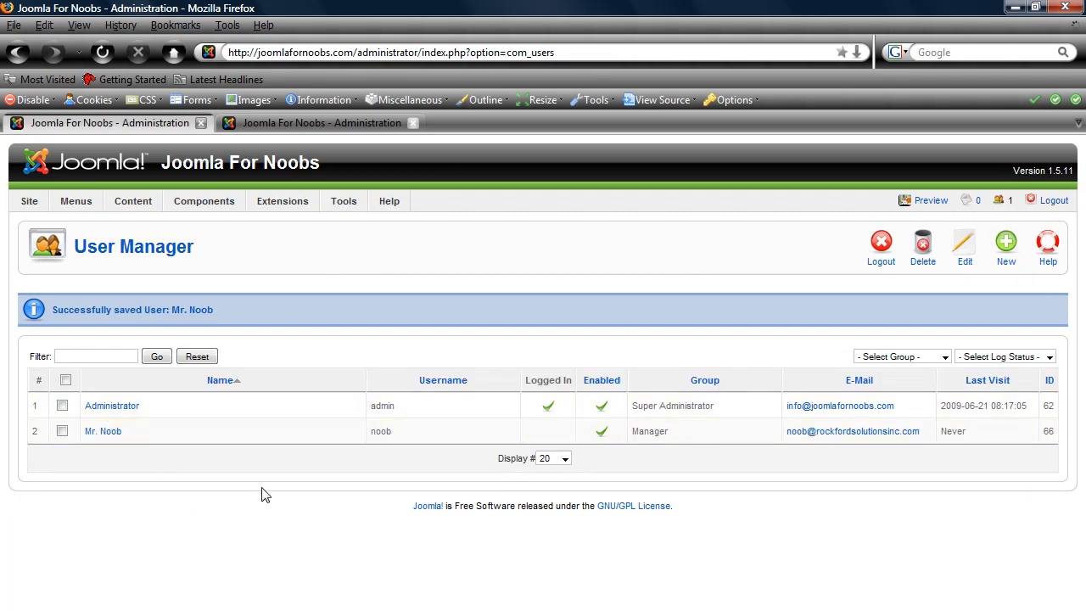
{"action": "mouse_move", "coordinate": [59, 451]}
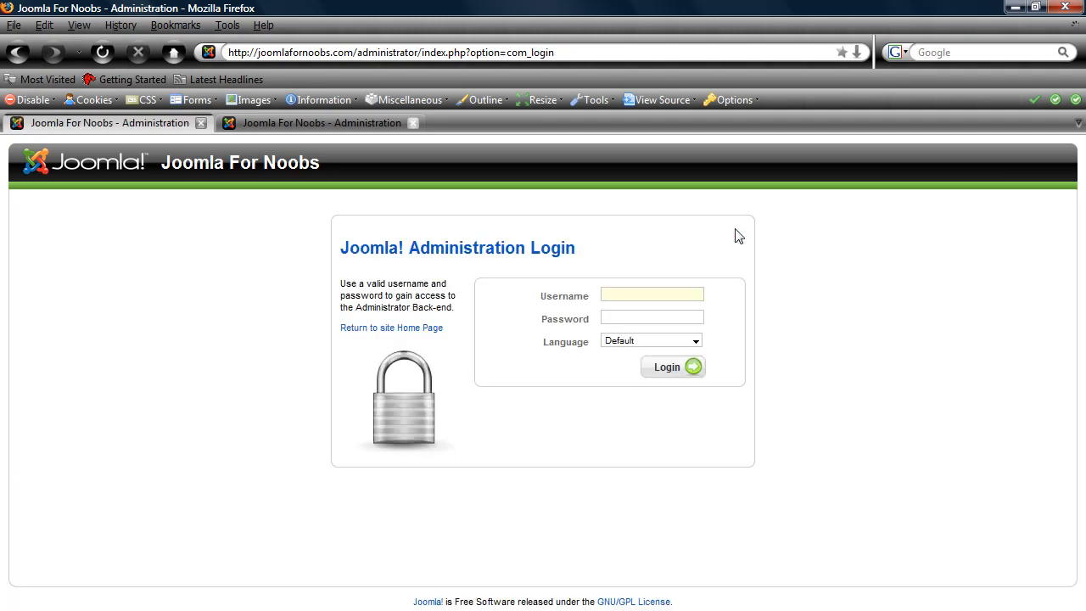
{"action": "mouse_move", "coordinate": [857, 305]}
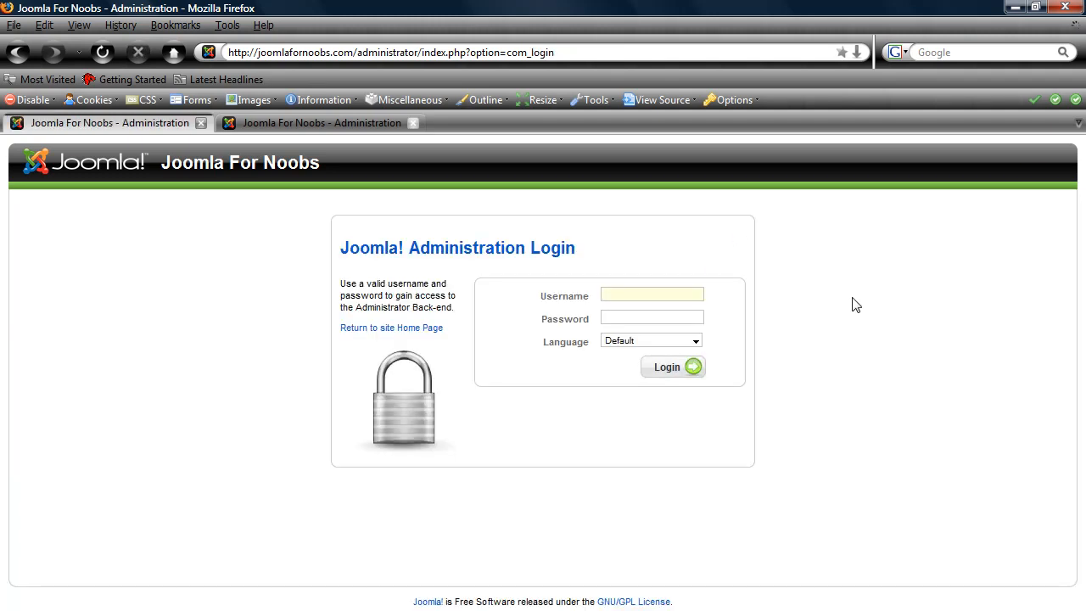
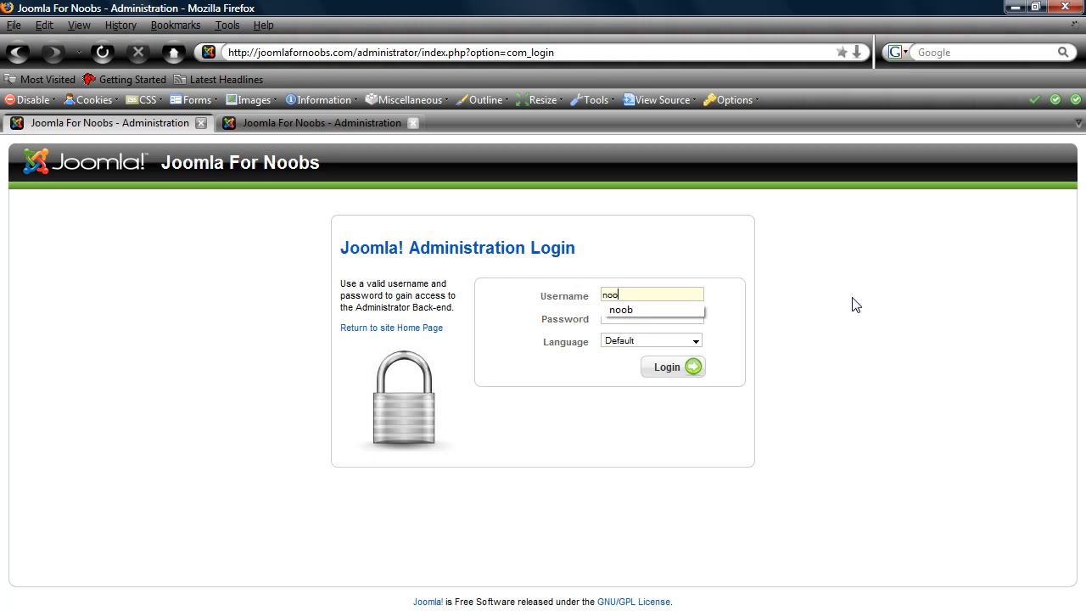
{"action": "left_click", "coordinate": [651, 316]}
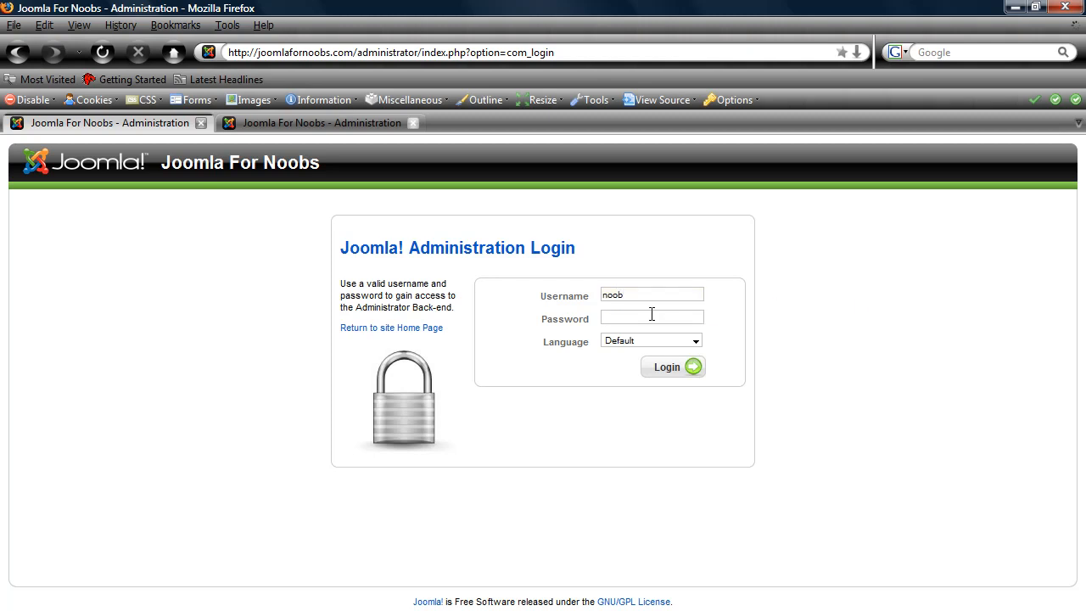
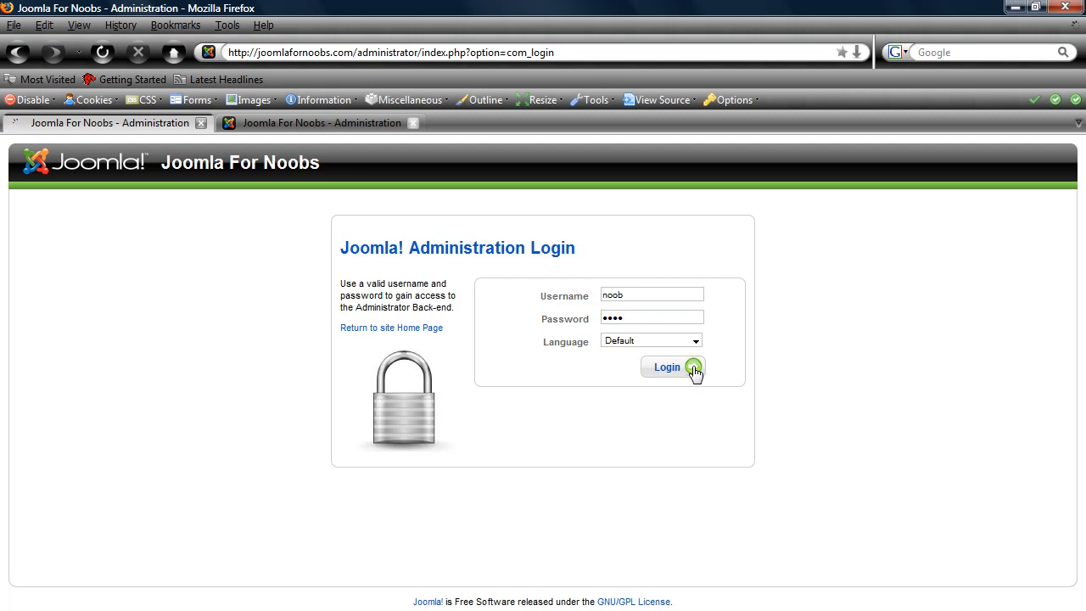
{"action": "left_click", "coordinate": [667, 366]}
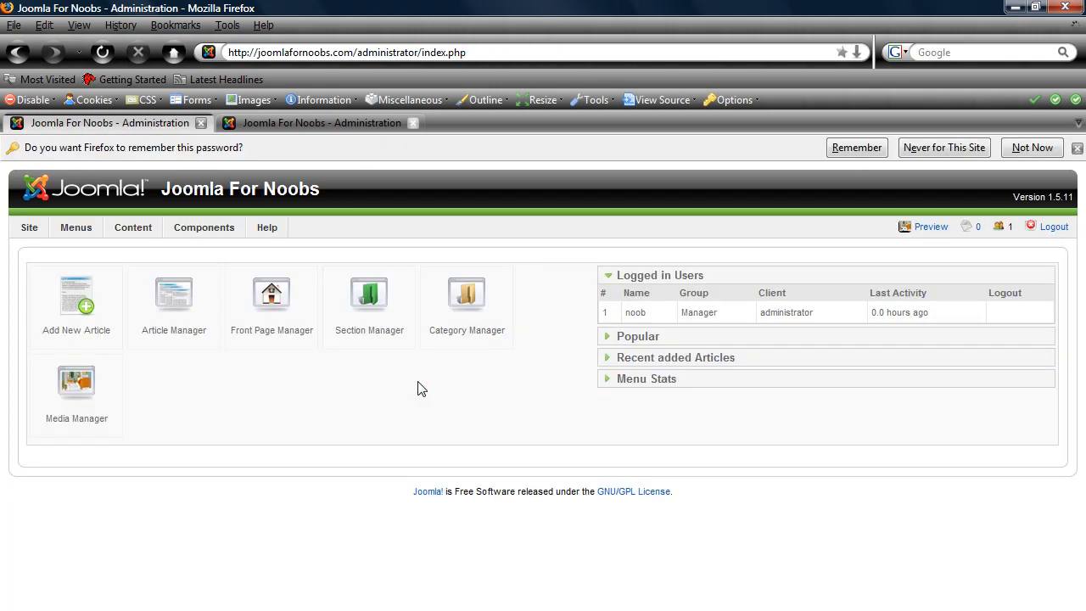
{"action": "mouse_move", "coordinate": [370, 441]}
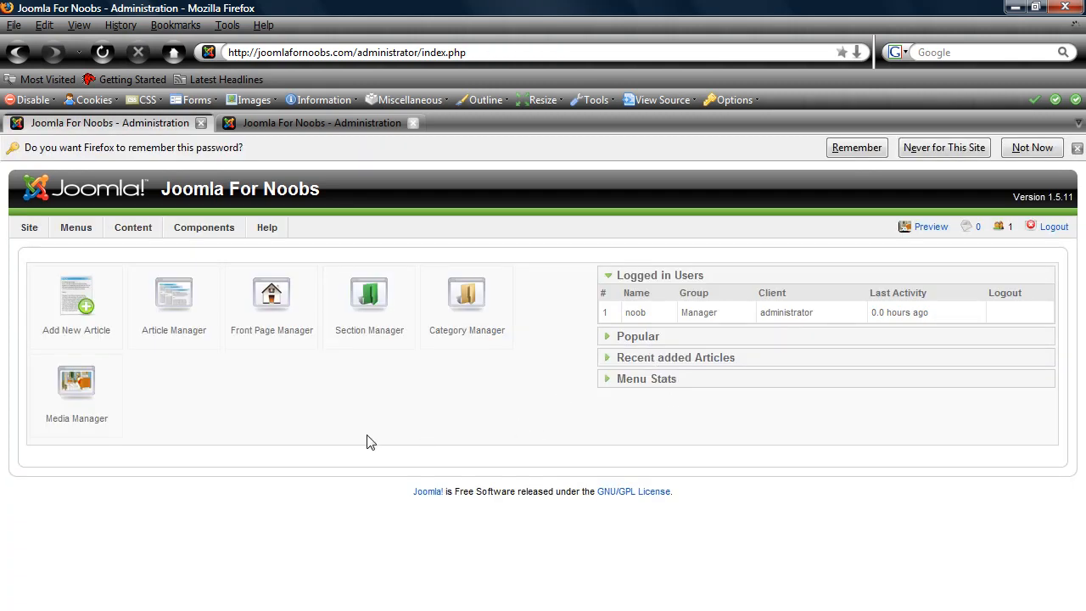
{"action": "mouse_move", "coordinate": [238, 419]}
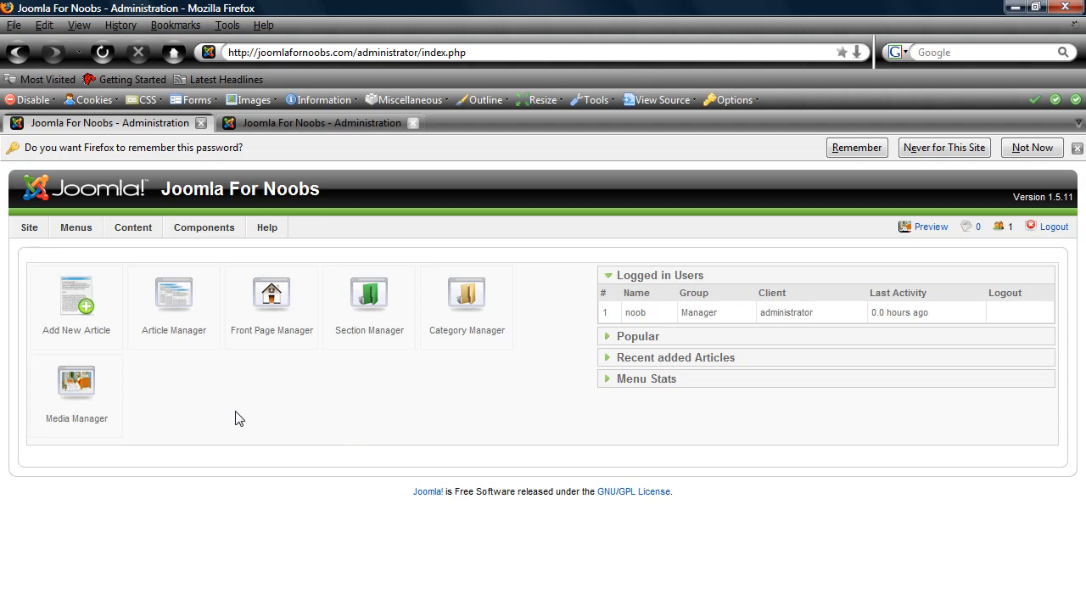
{"action": "mouse_move", "coordinate": [590, 433]}
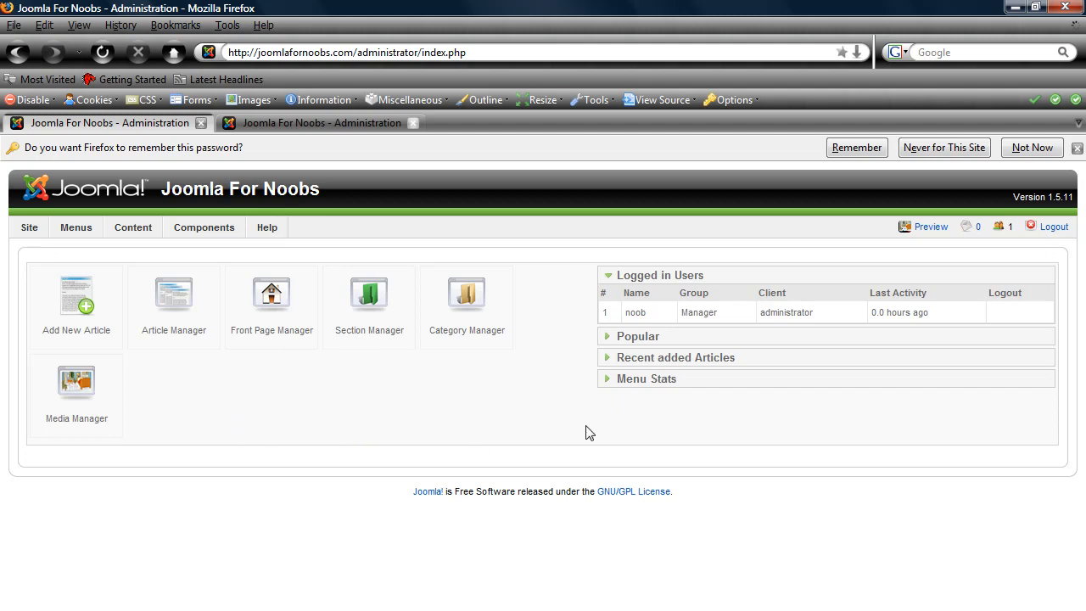
{"action": "mouse_move", "coordinate": [291, 405]}
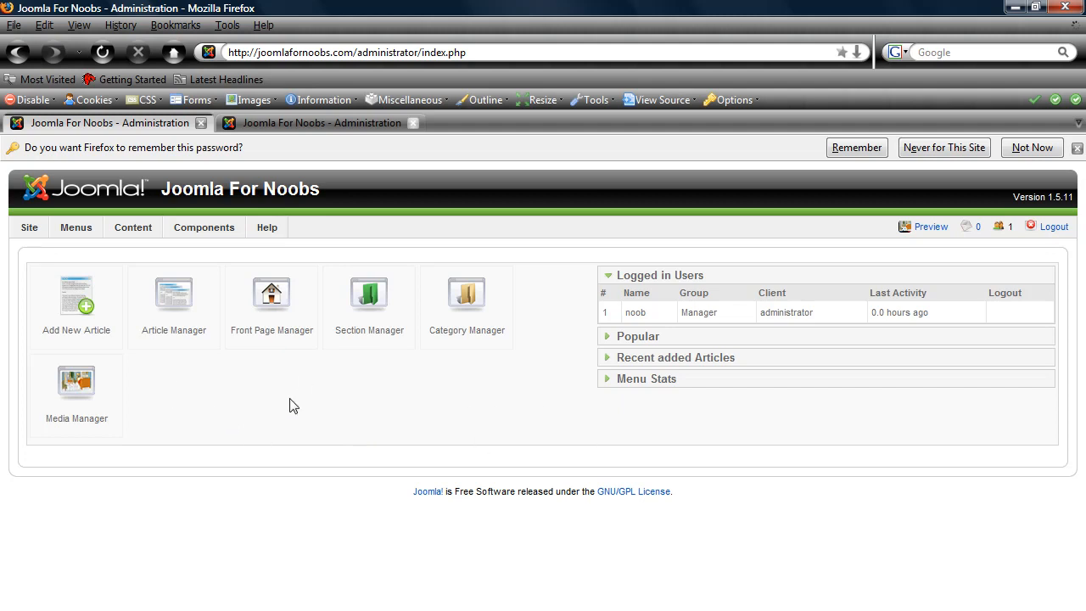
{"action": "left_click", "coordinate": [76, 227]}
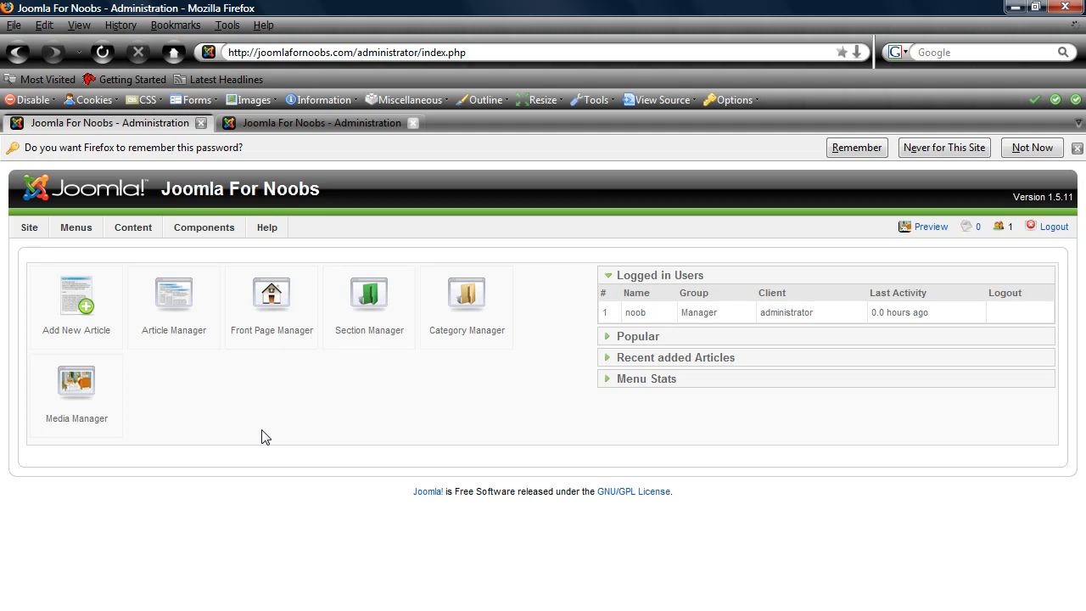
{"action": "mouse_move", "coordinate": [210, 470]}
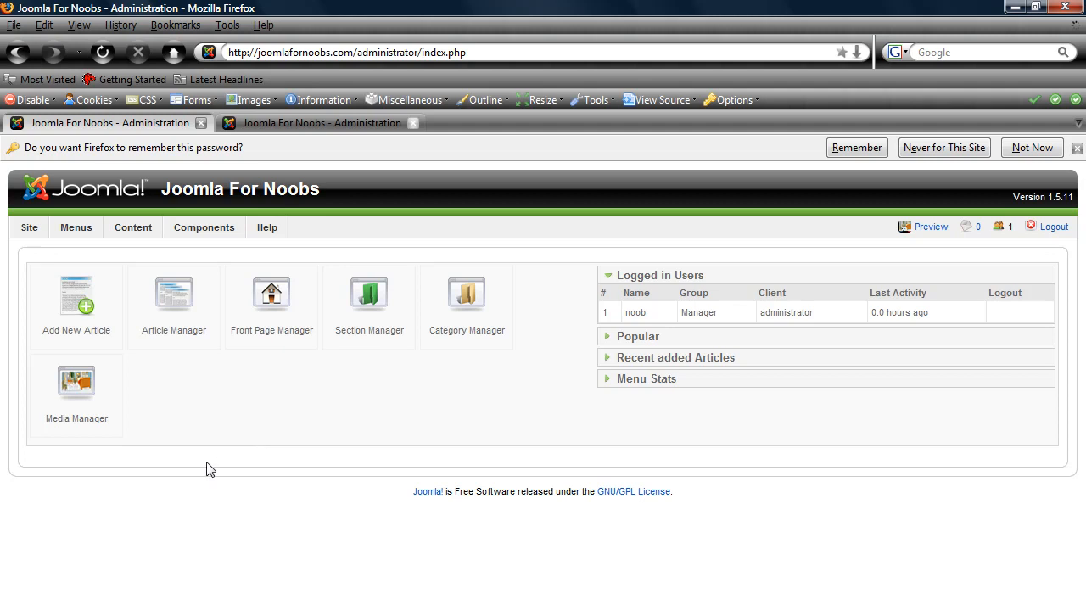